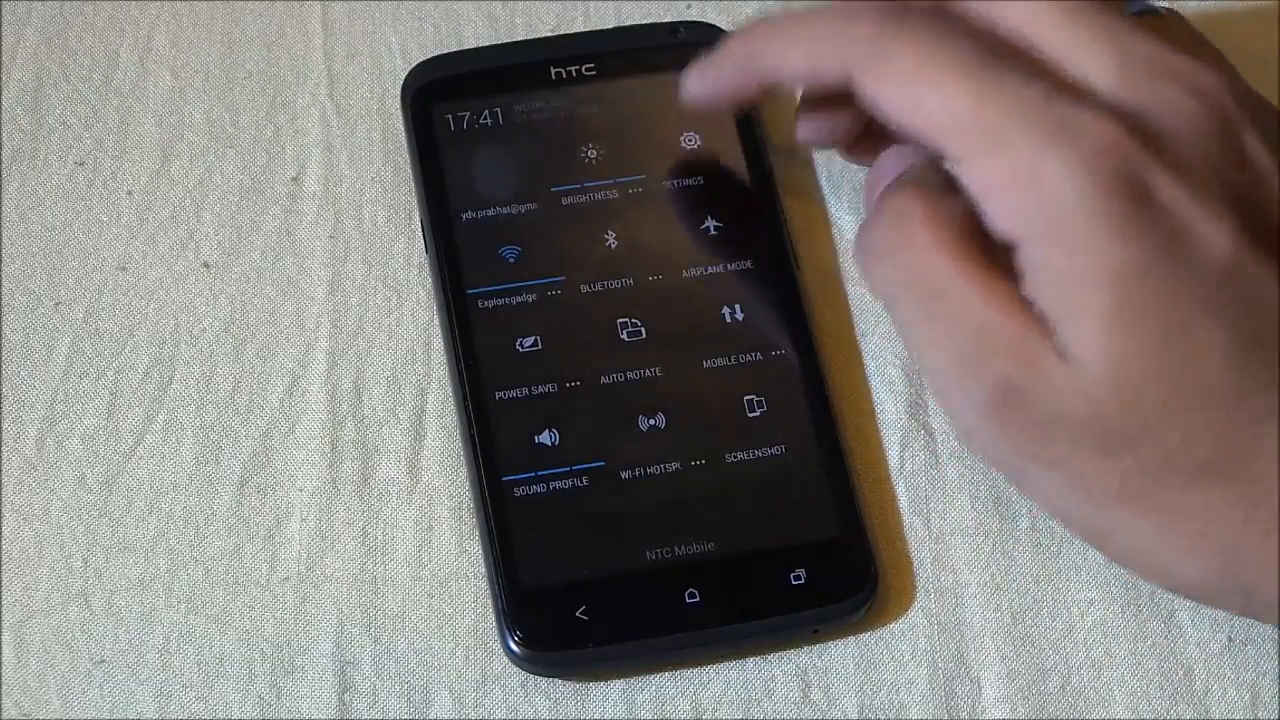
Open Settings, view the About phone information, then lock the phone
click(687, 143)
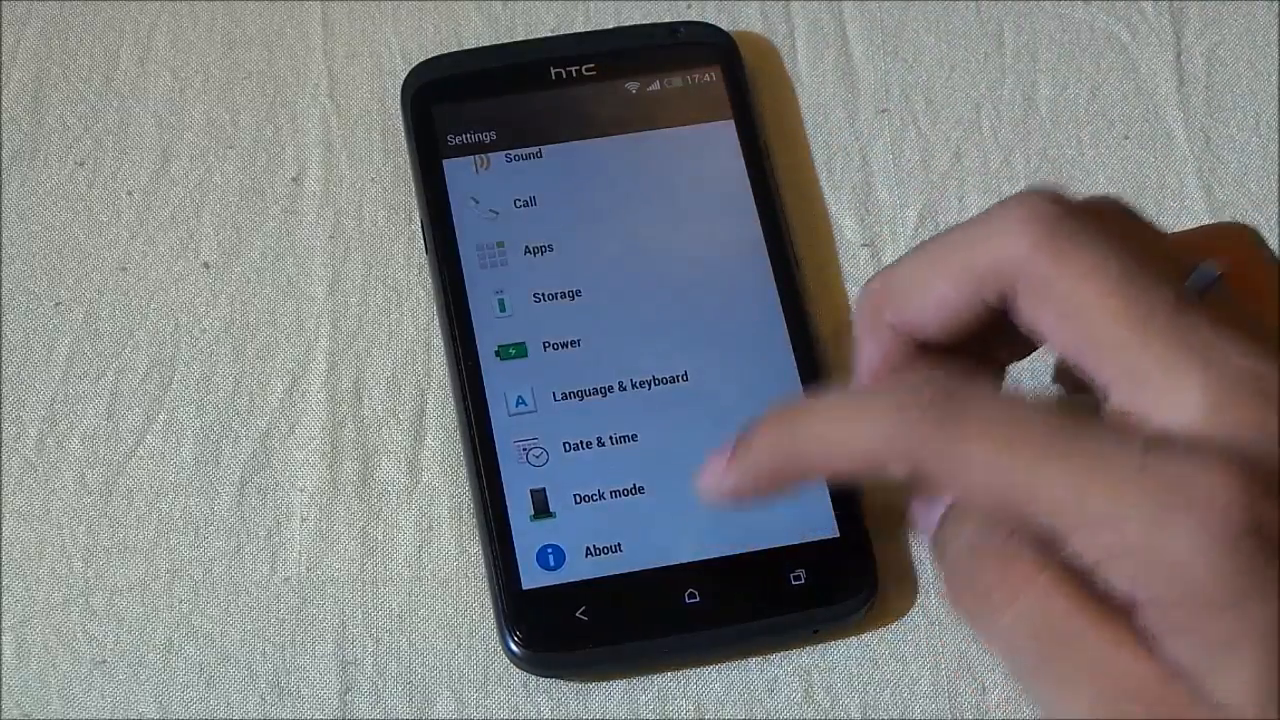
click(601, 548)
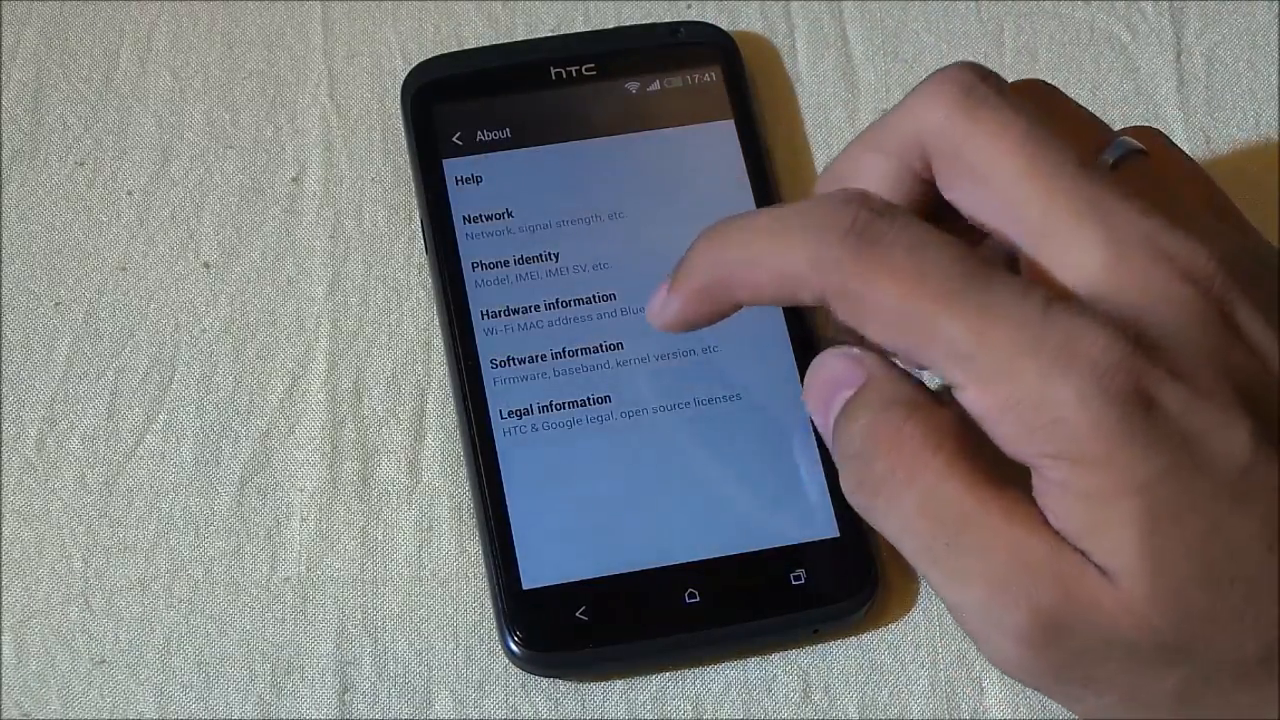
click(561, 354)
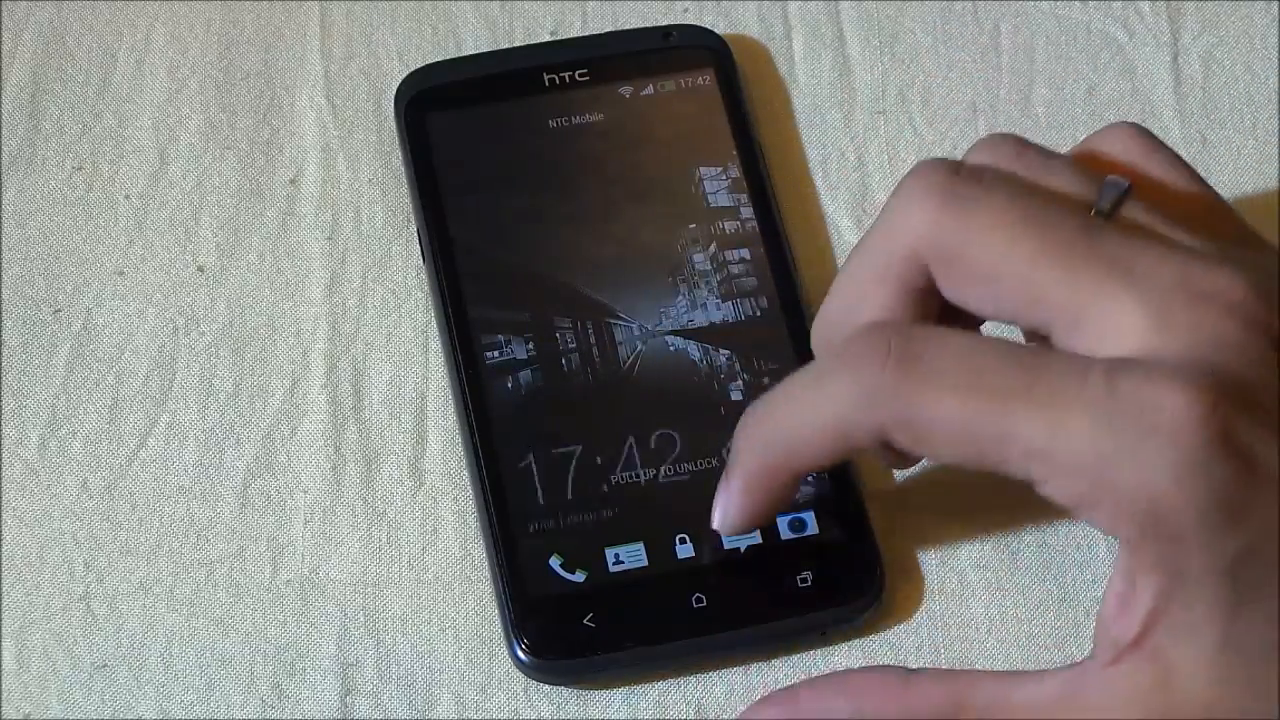
Unlock the phone from the lock screen to return to the Settings list
drag(700, 500, 700, 300)
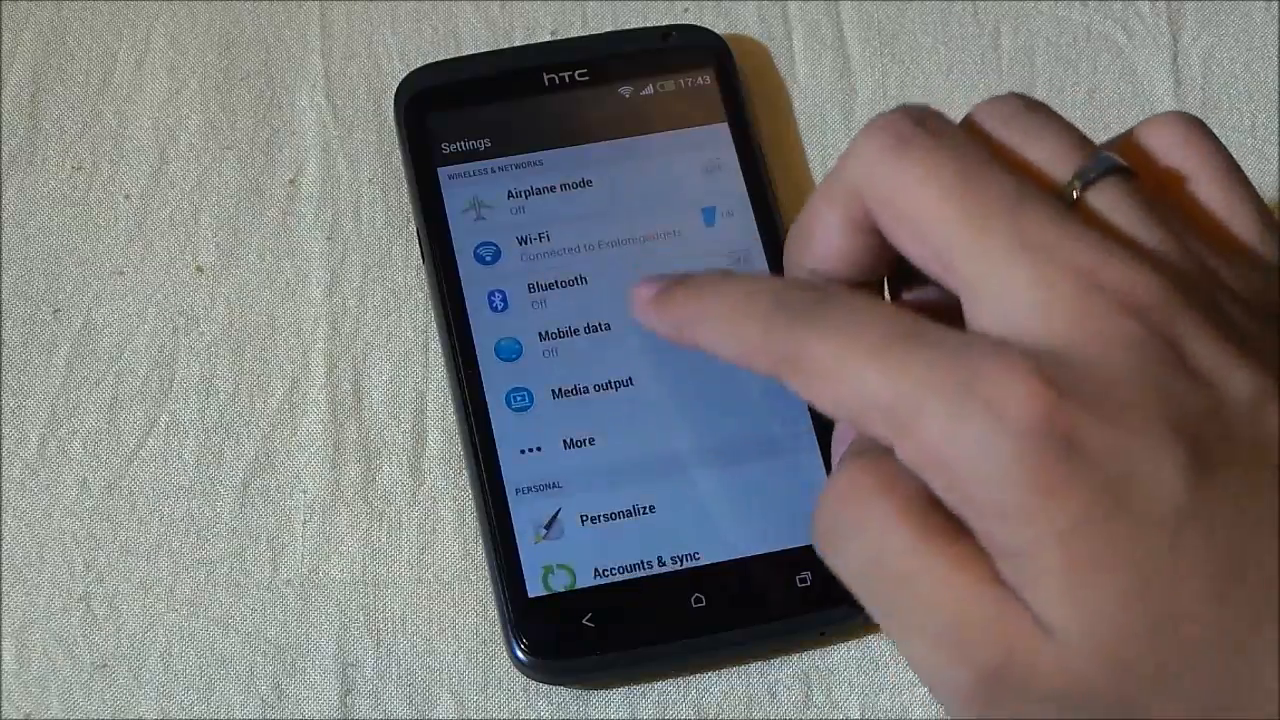
Browse the HTC wallpapers under Personalize without applying one, keeping Default
scroll(down, 3)
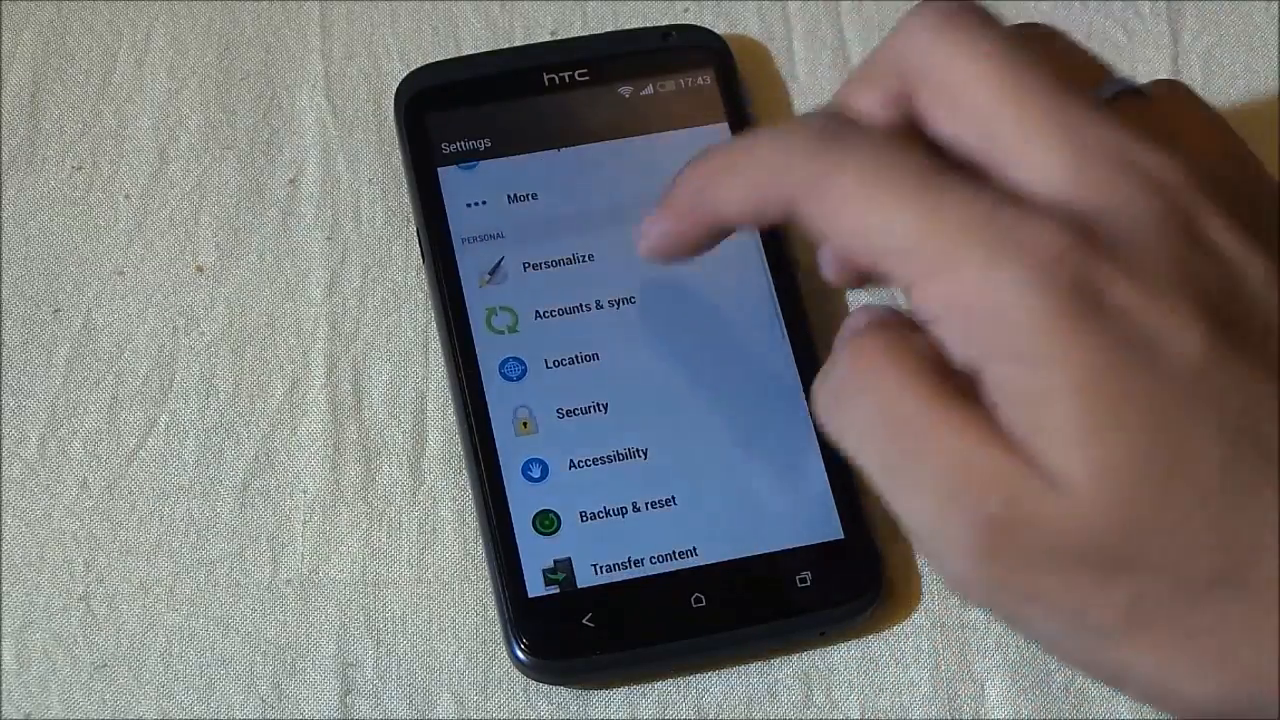
click(557, 258)
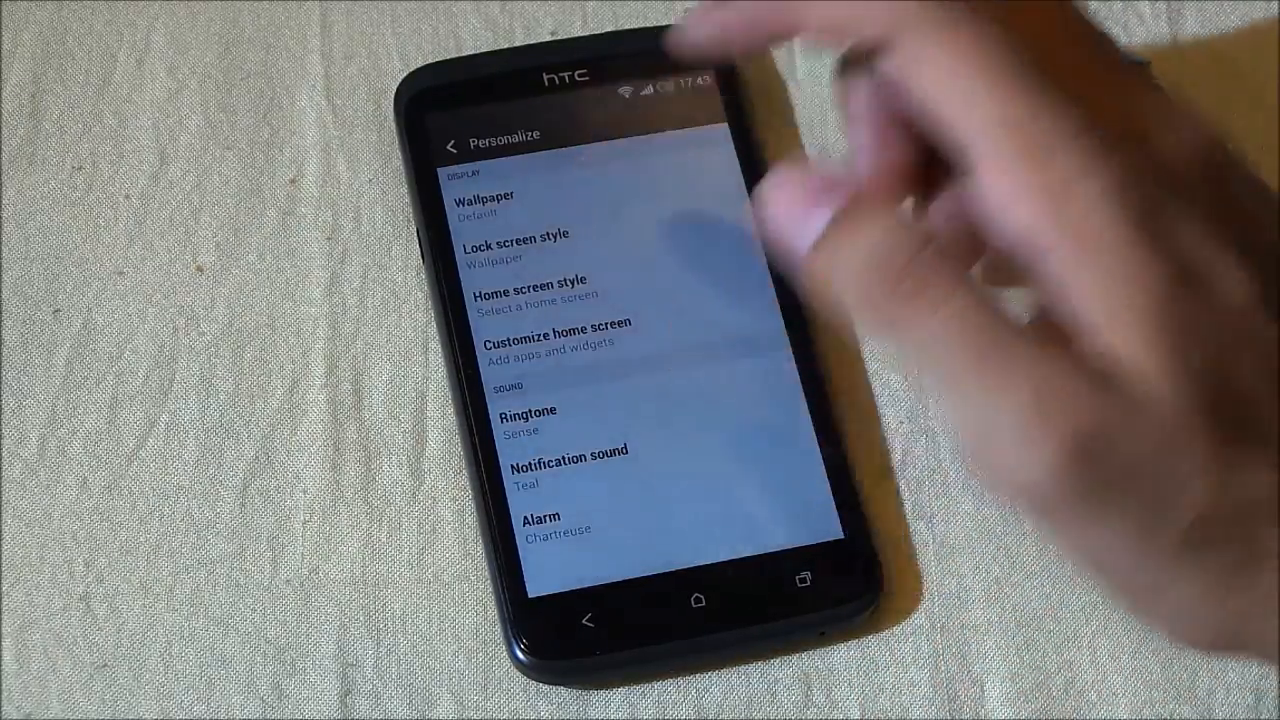
click(484, 205)
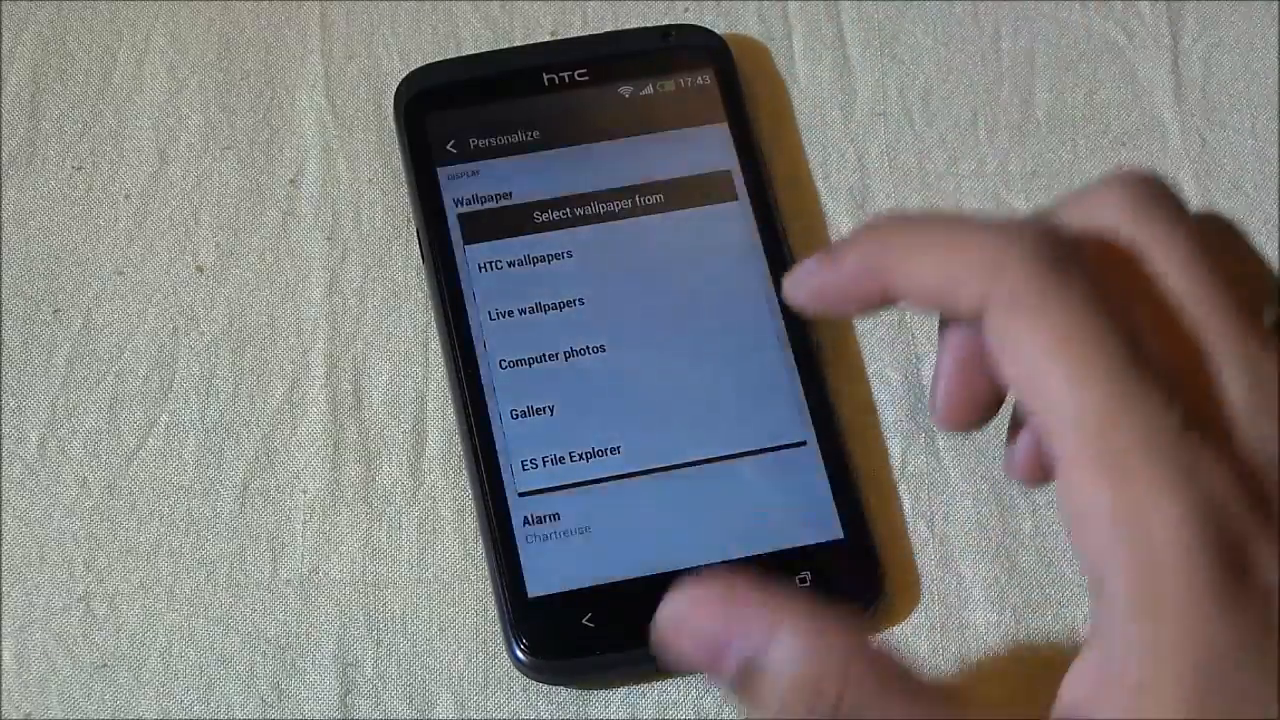
click(522, 255)
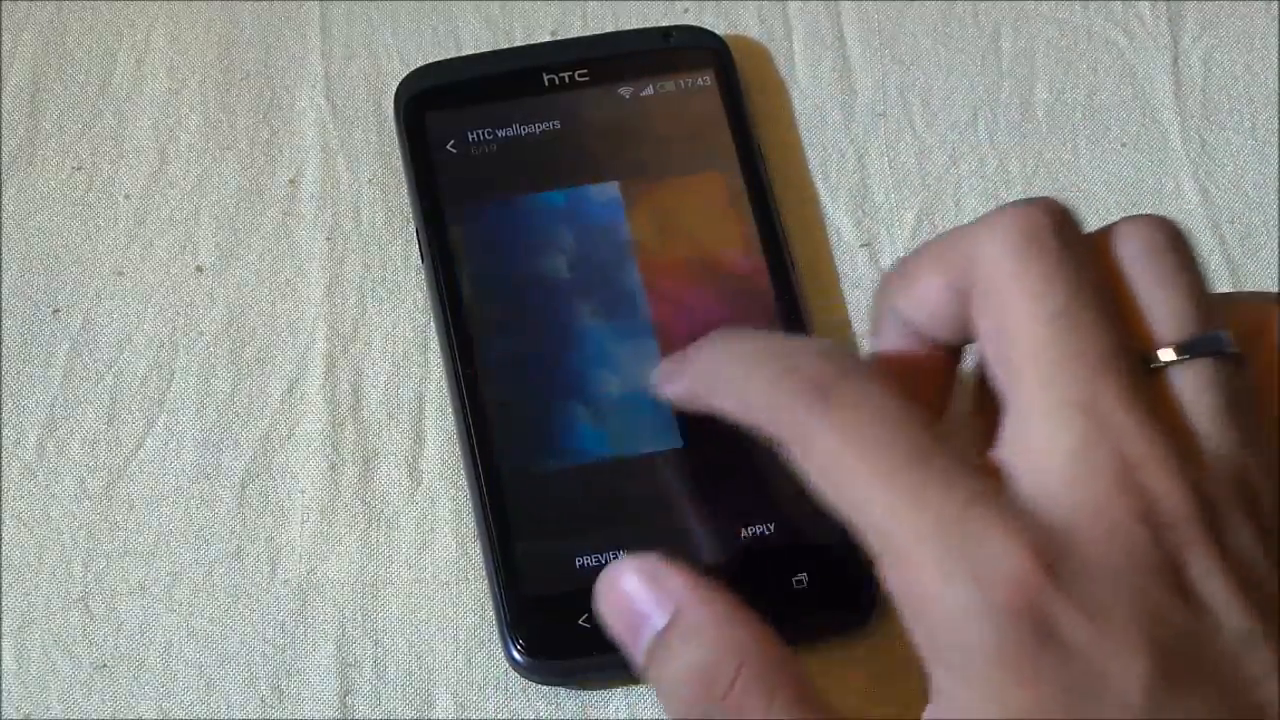
scroll(left, 3)
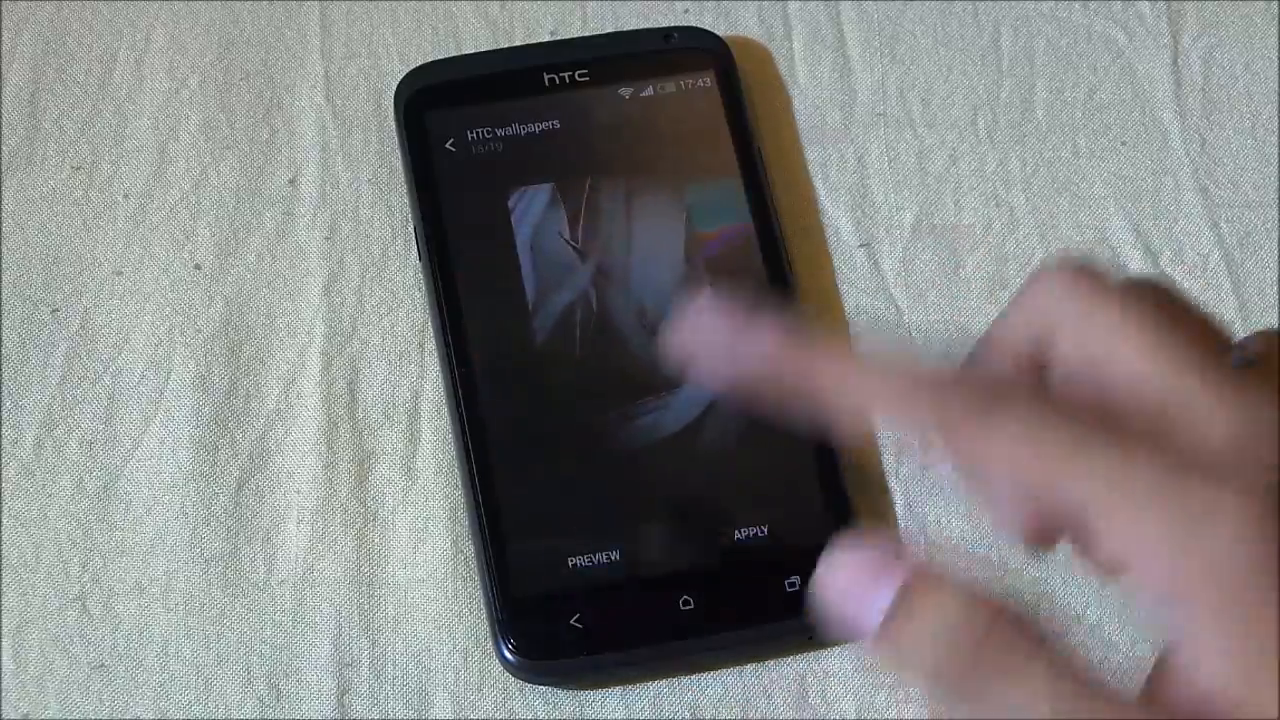
click(749, 531)
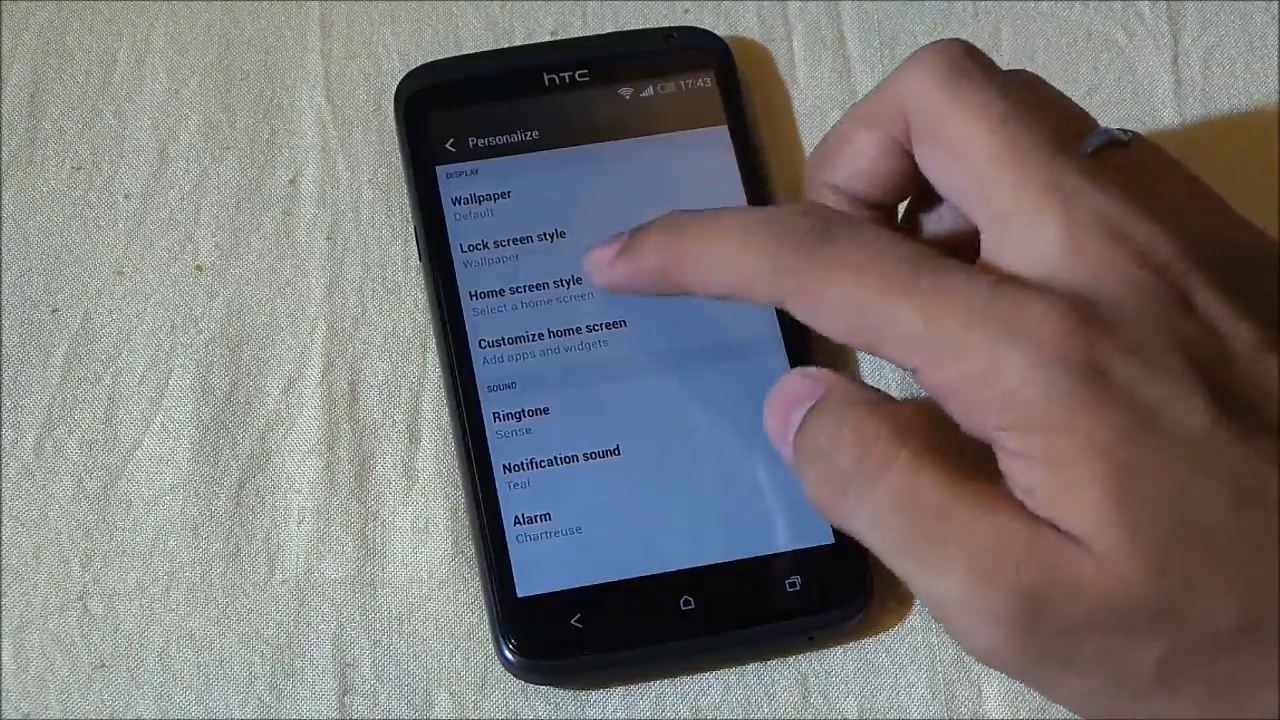
Leave Personalize, reopen it, then return to the main Settings list
click(534, 287)
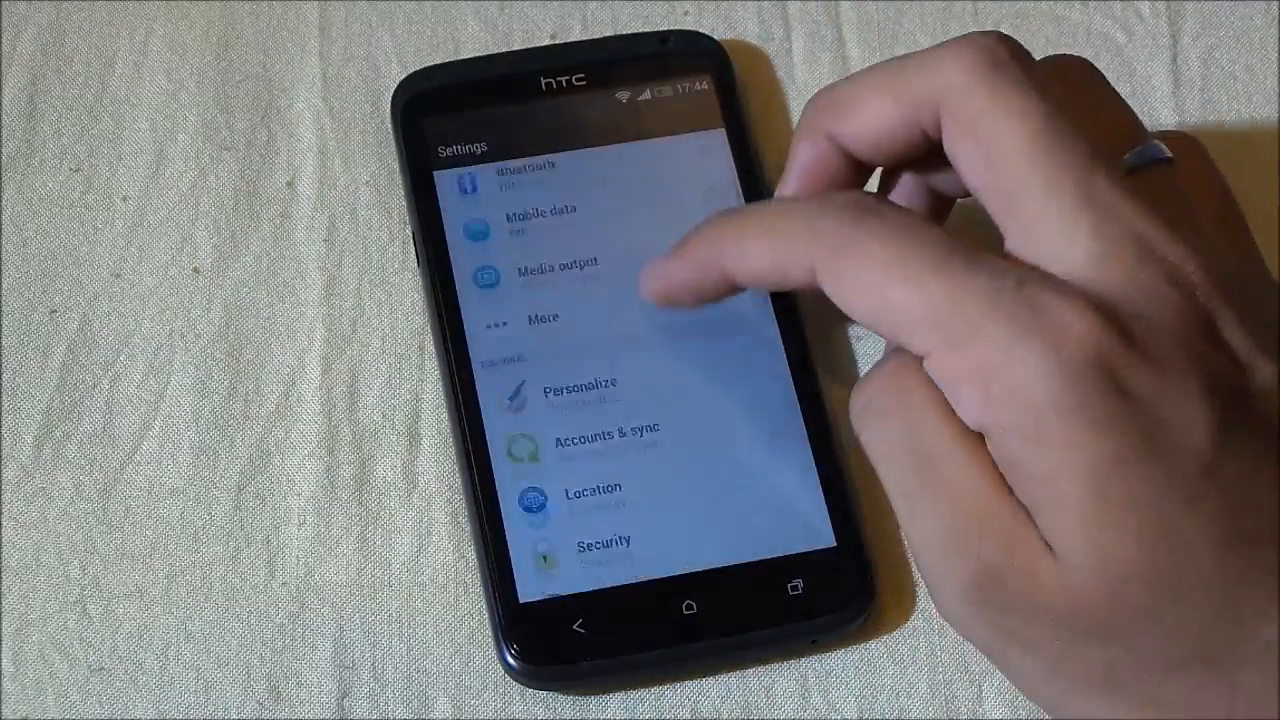
click(581, 388)
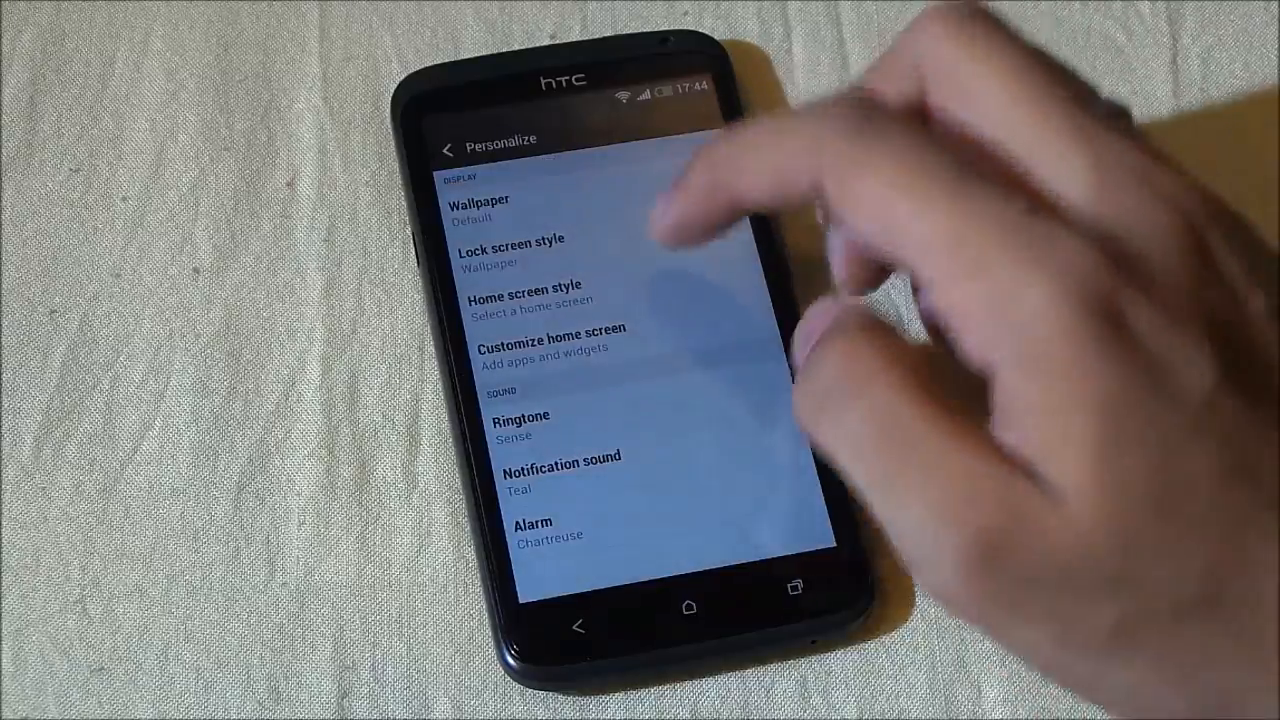
click(519, 290)
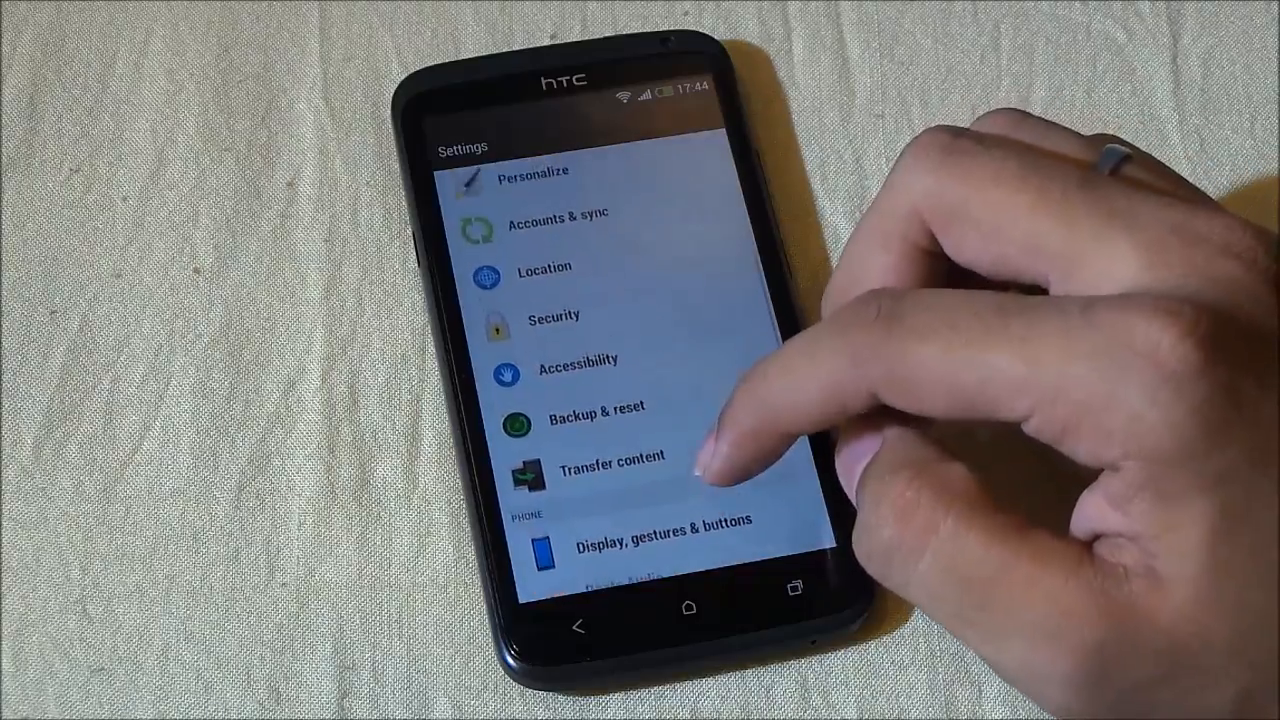
Open the Daydream page from Display, gestures & buttons
click(649, 528)
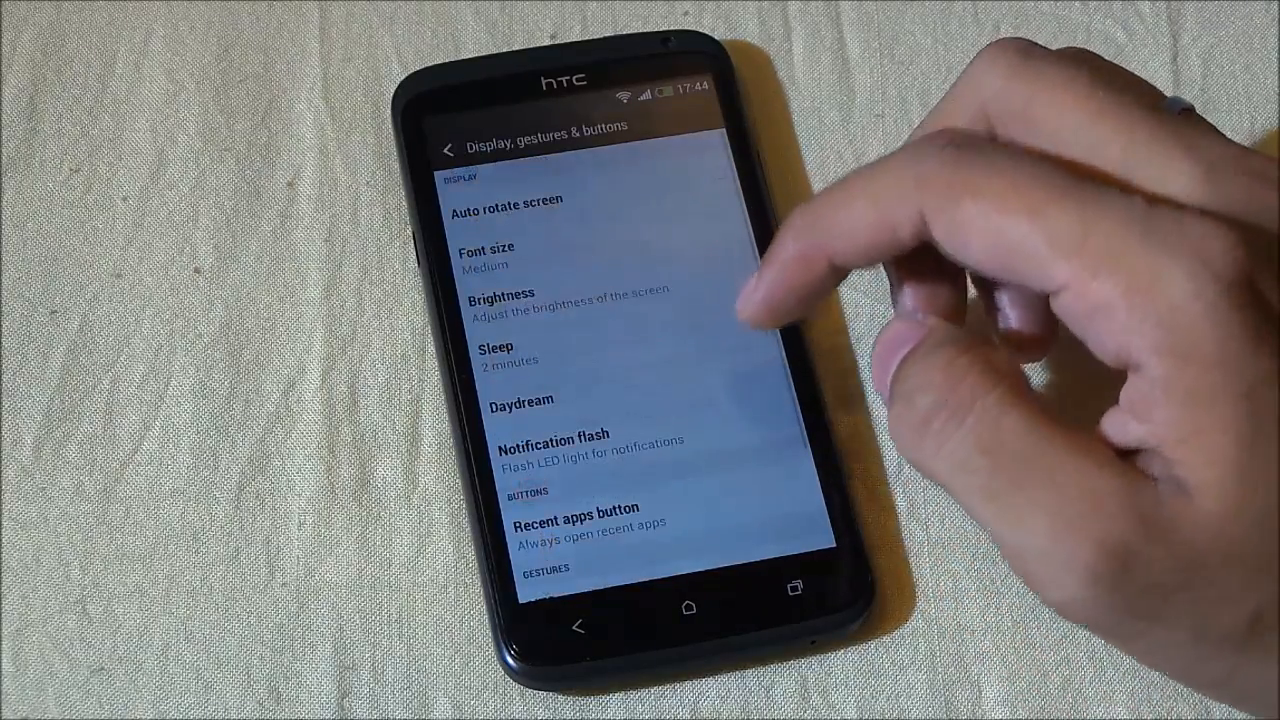
scroll(down, 3)
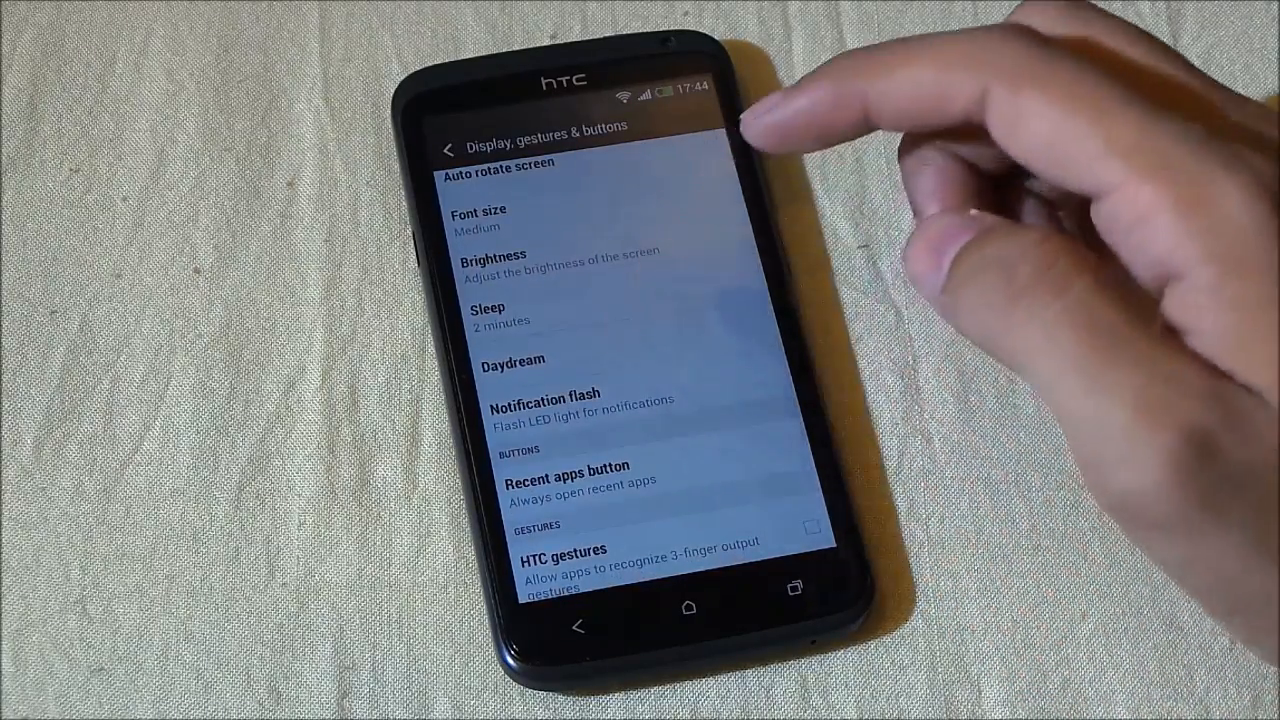
click(513, 360)
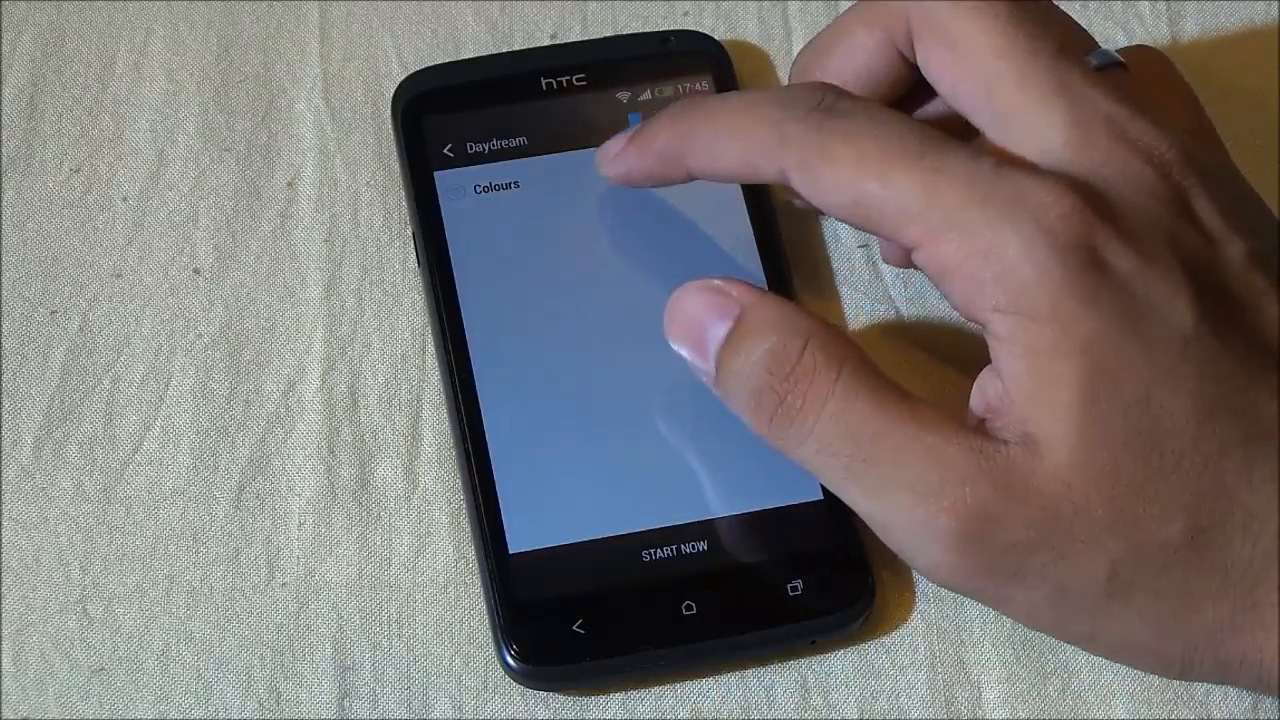
Switch Daydream on with Colours selected and return to the main list
click(635, 118)
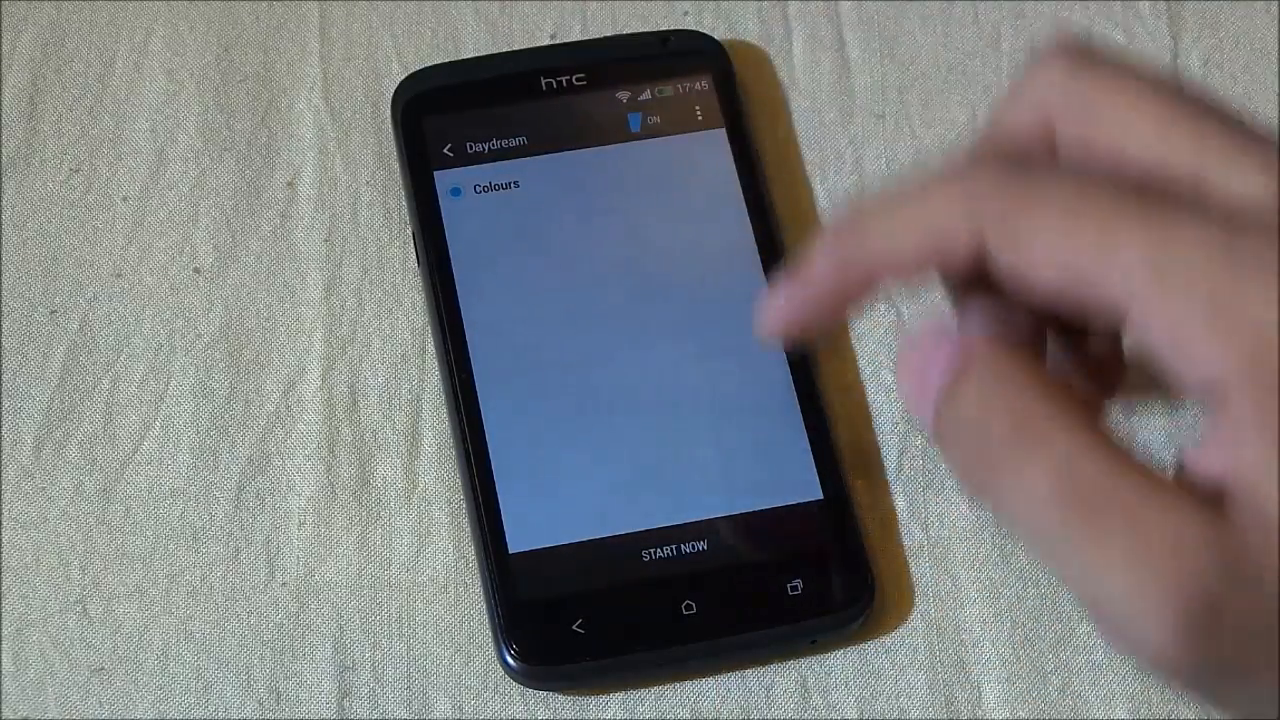
click(675, 551)
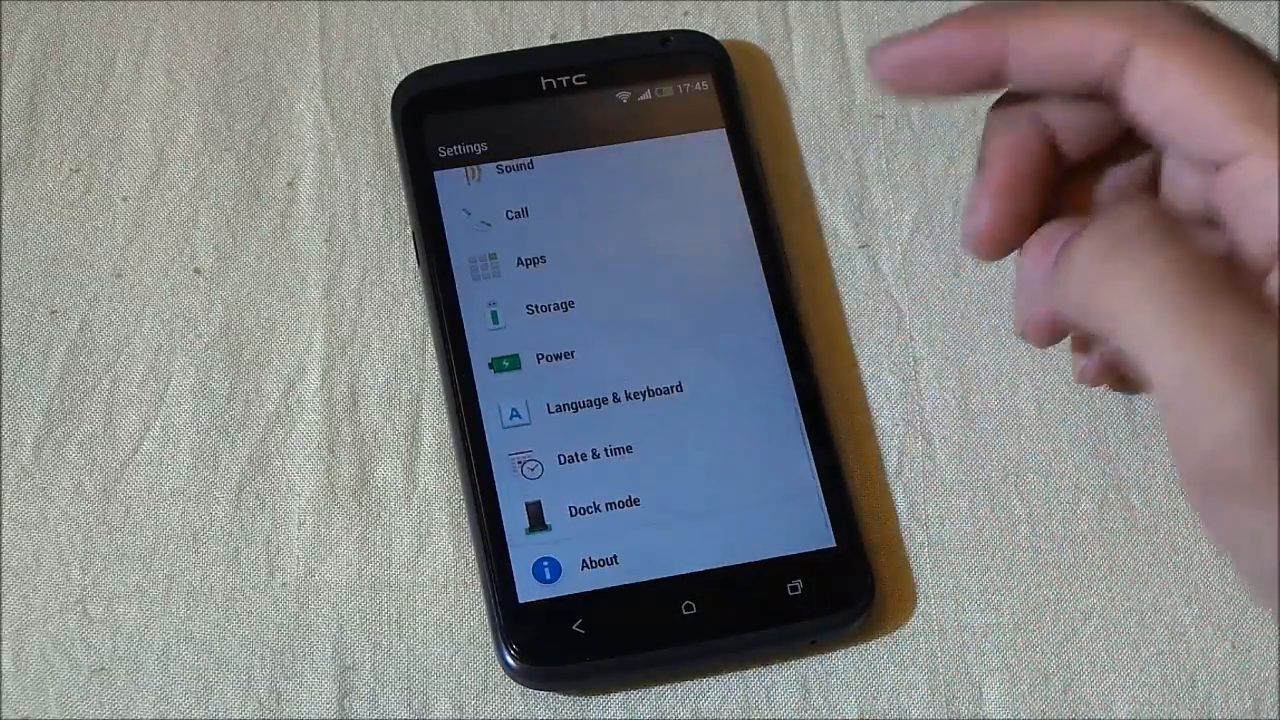
Leave Settings for the home screen with clock, weather and app grid
click(610, 400)
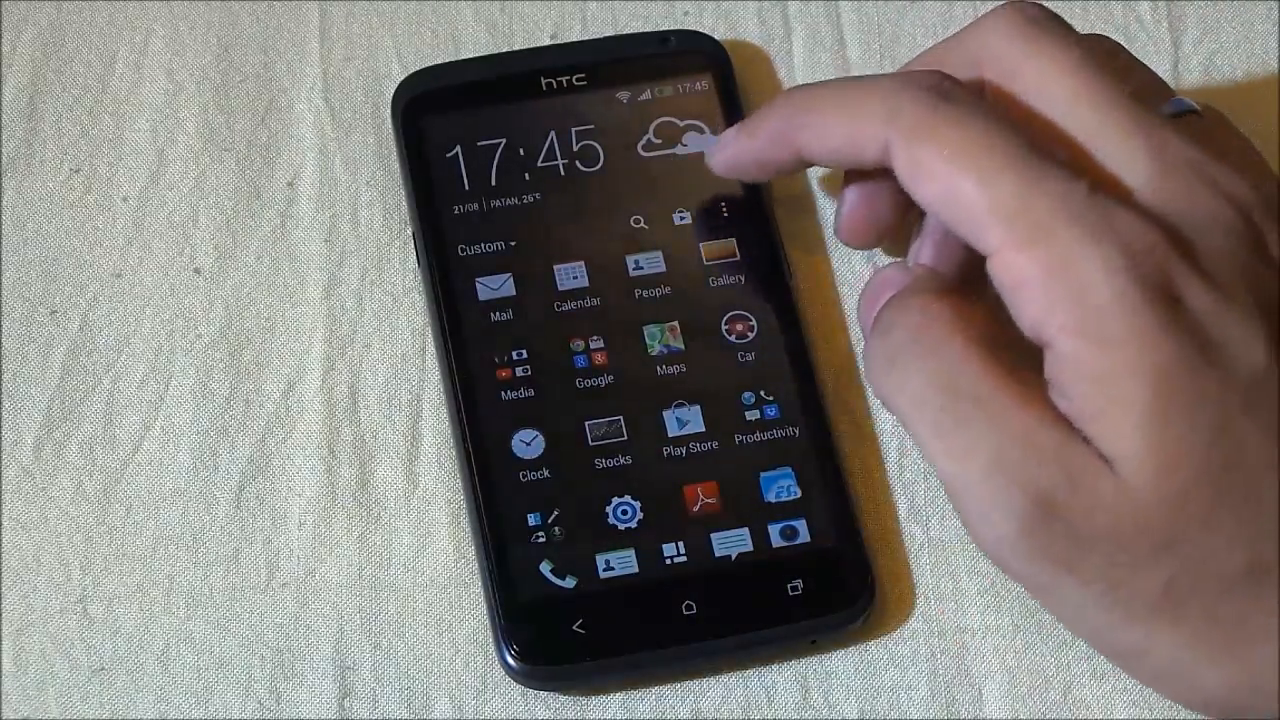
Switch to the icon-free home panel and launch Camera from the dock
click(722, 220)
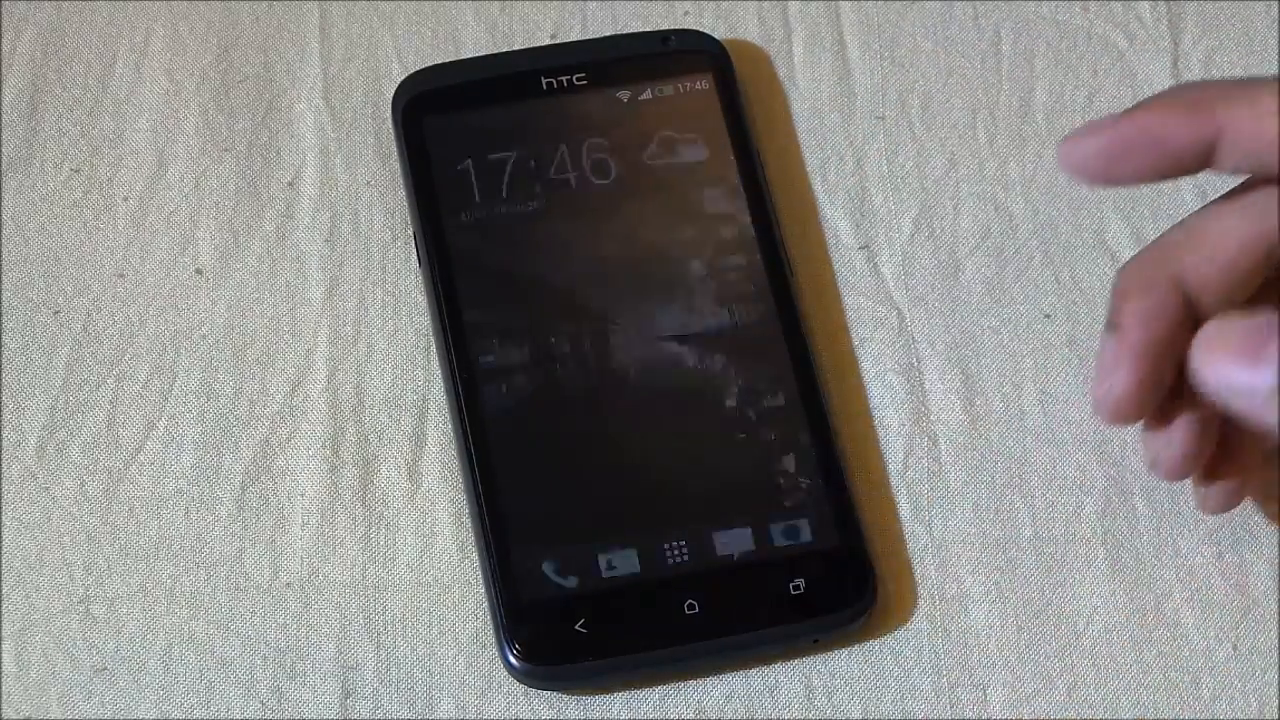
click(797, 588)
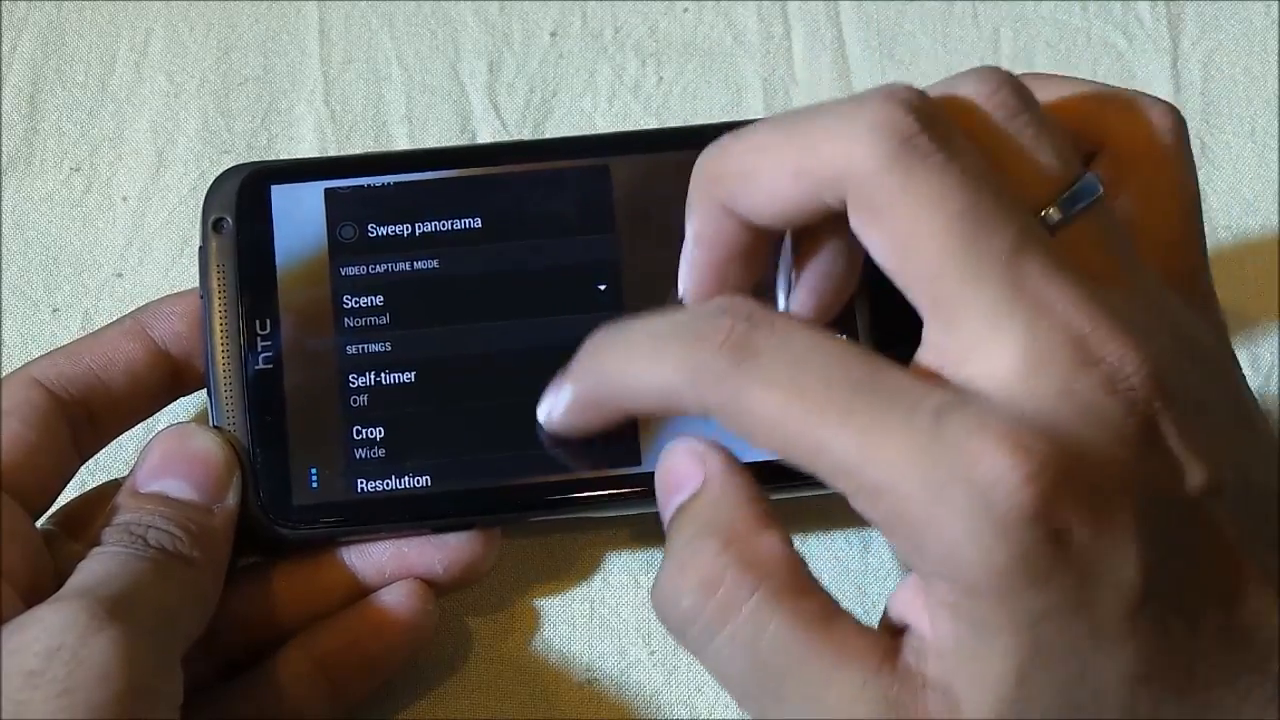
Scroll the camera menu through Scene, Self-timer, Crop, Resolution, Video Quality and ISO settings
scroll(down, 3)
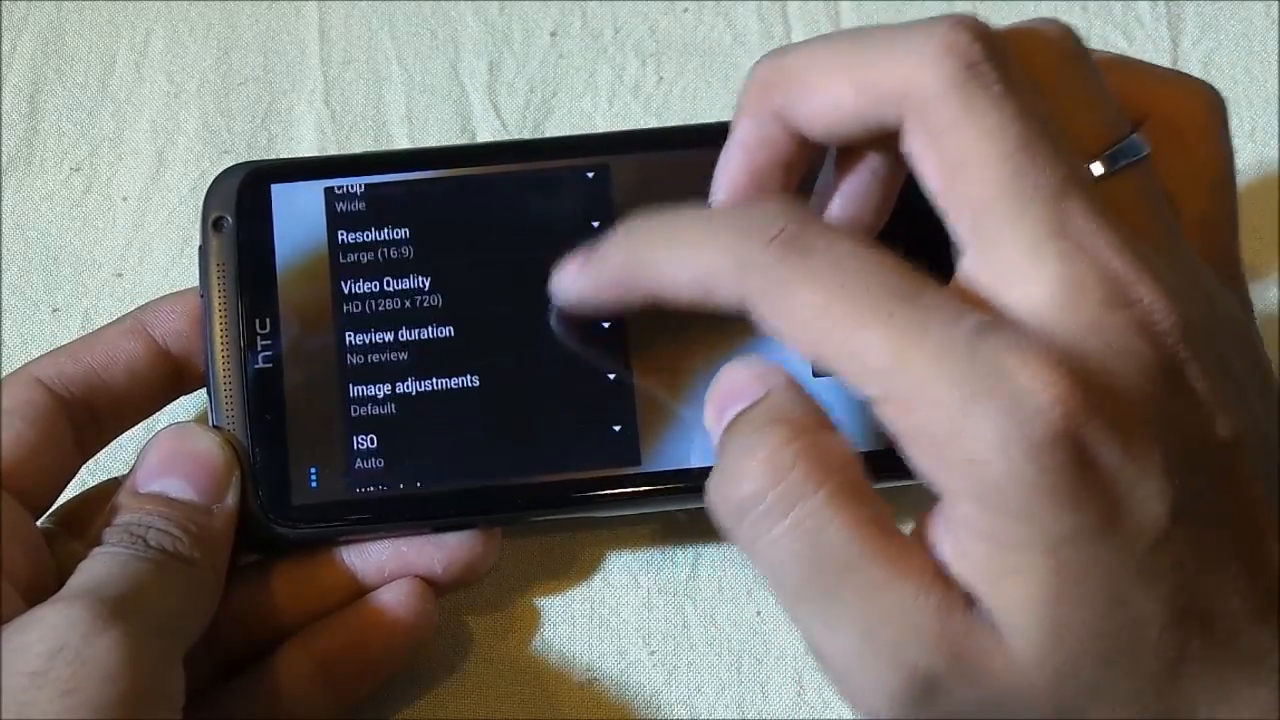
scroll(down, 3)
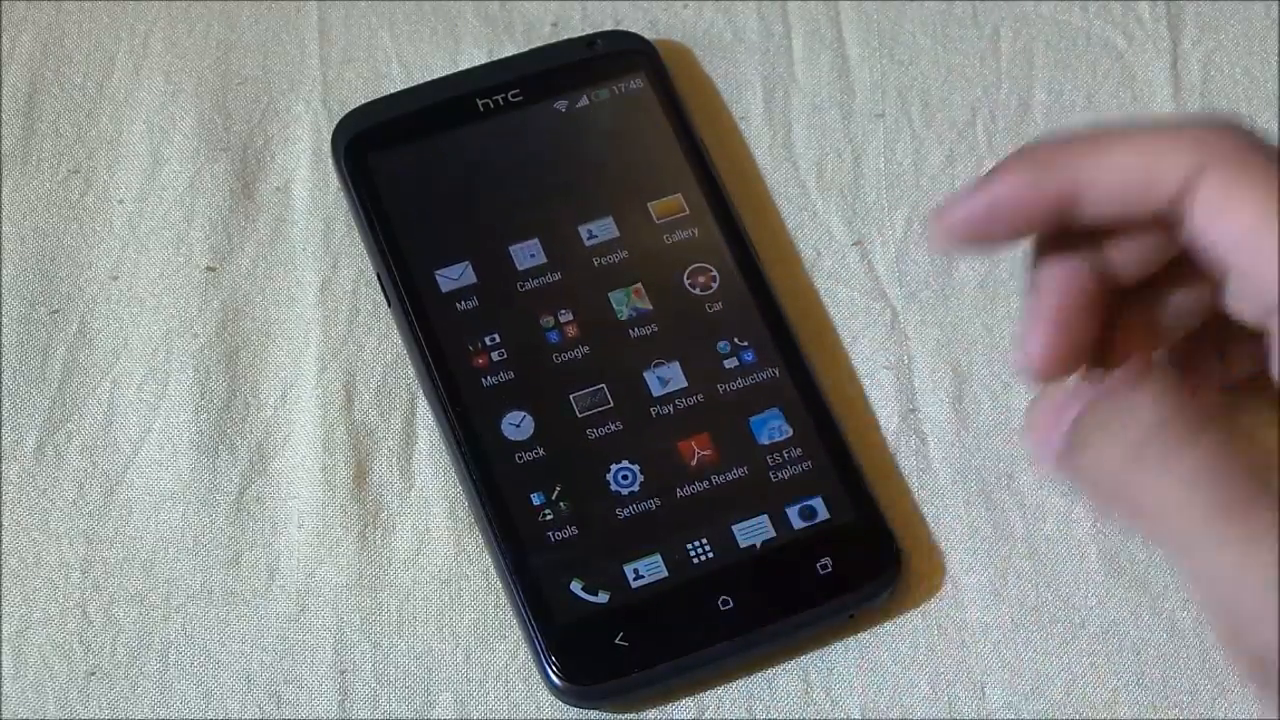
Open Gallery from the home screen to see Aug and Jul 2013 events
click(608, 255)
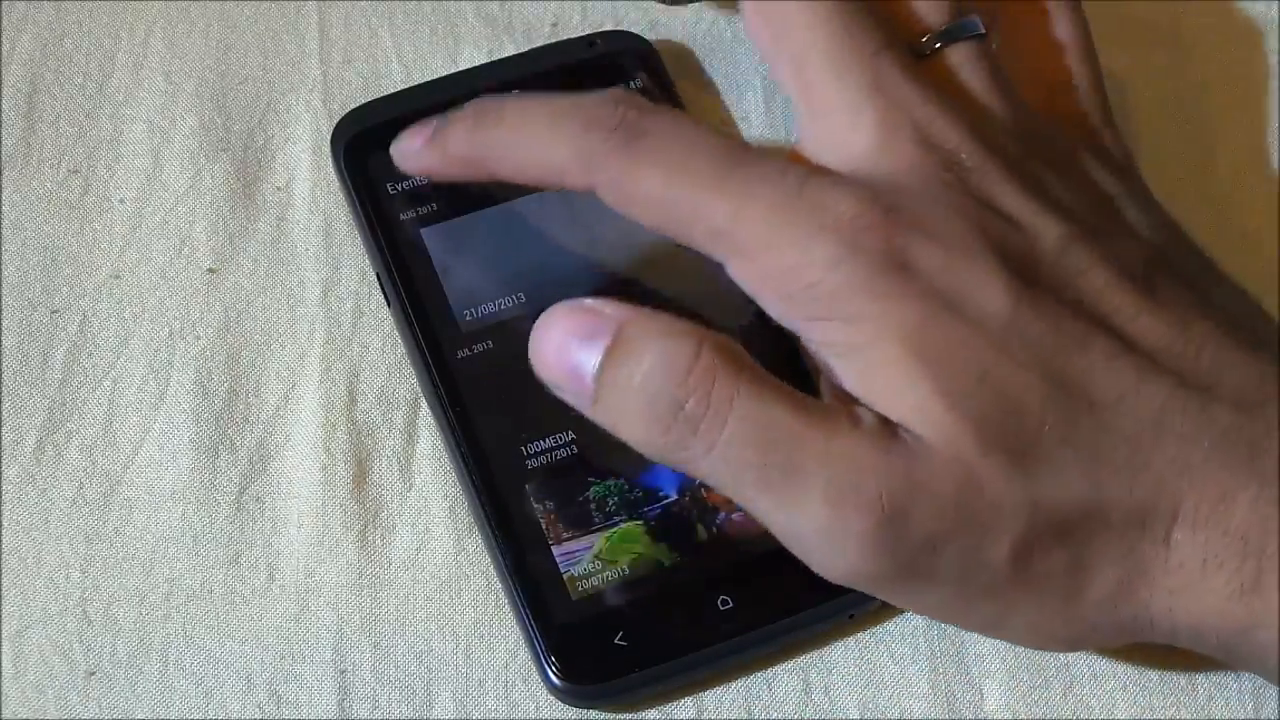
Leave HTC Gallery and return to the Sense home screen, opening the Media folder
click(408, 178)
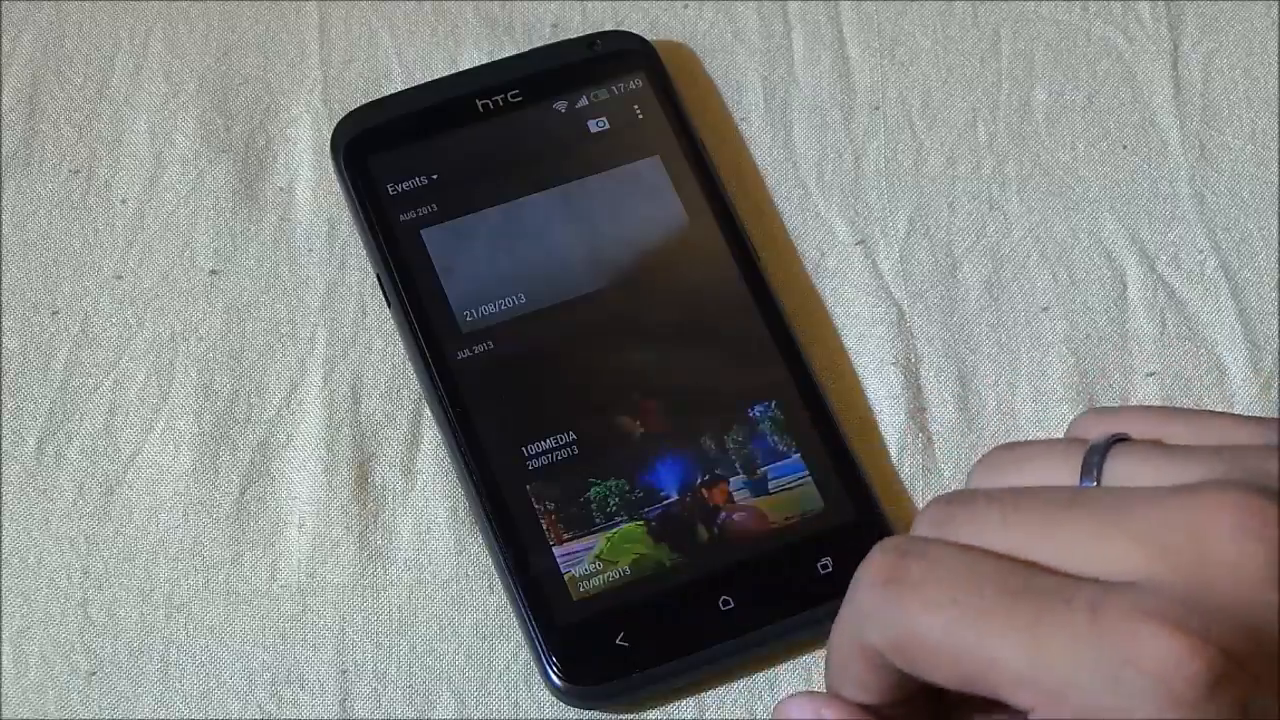
click(726, 604)
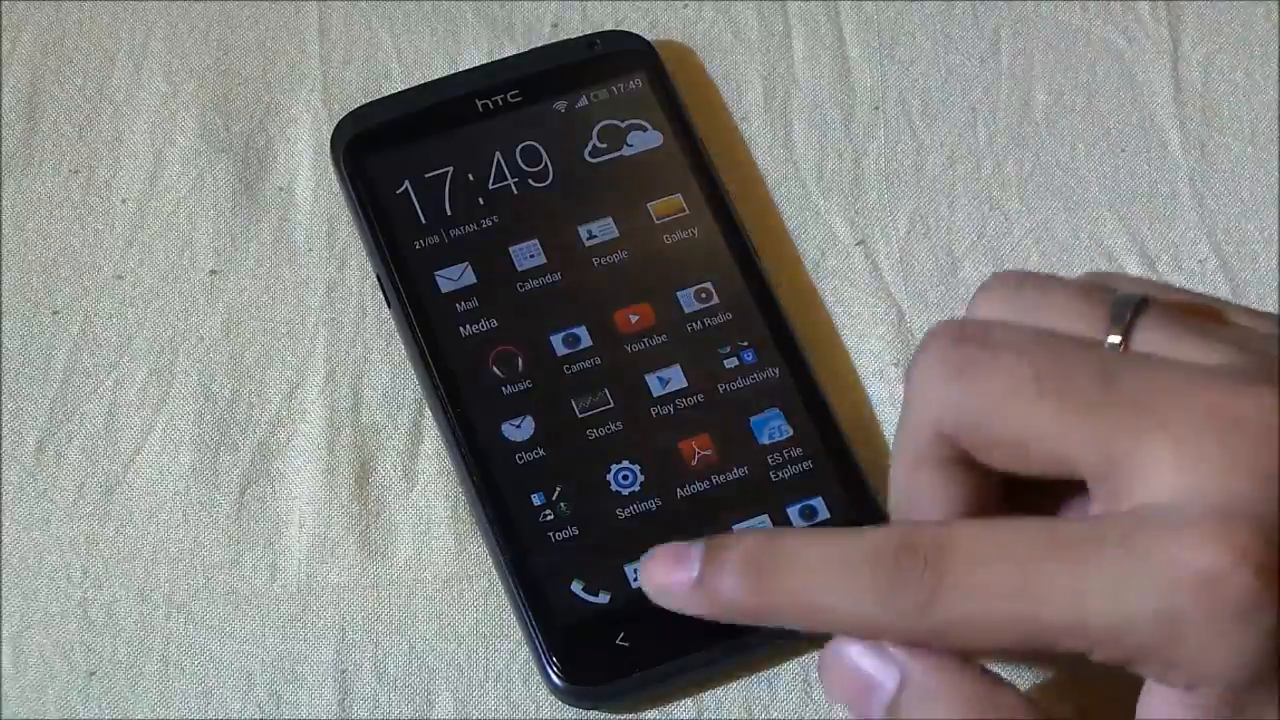
Close the Media folder and bring back the full app shortcut grid under the clock
click(630, 590)
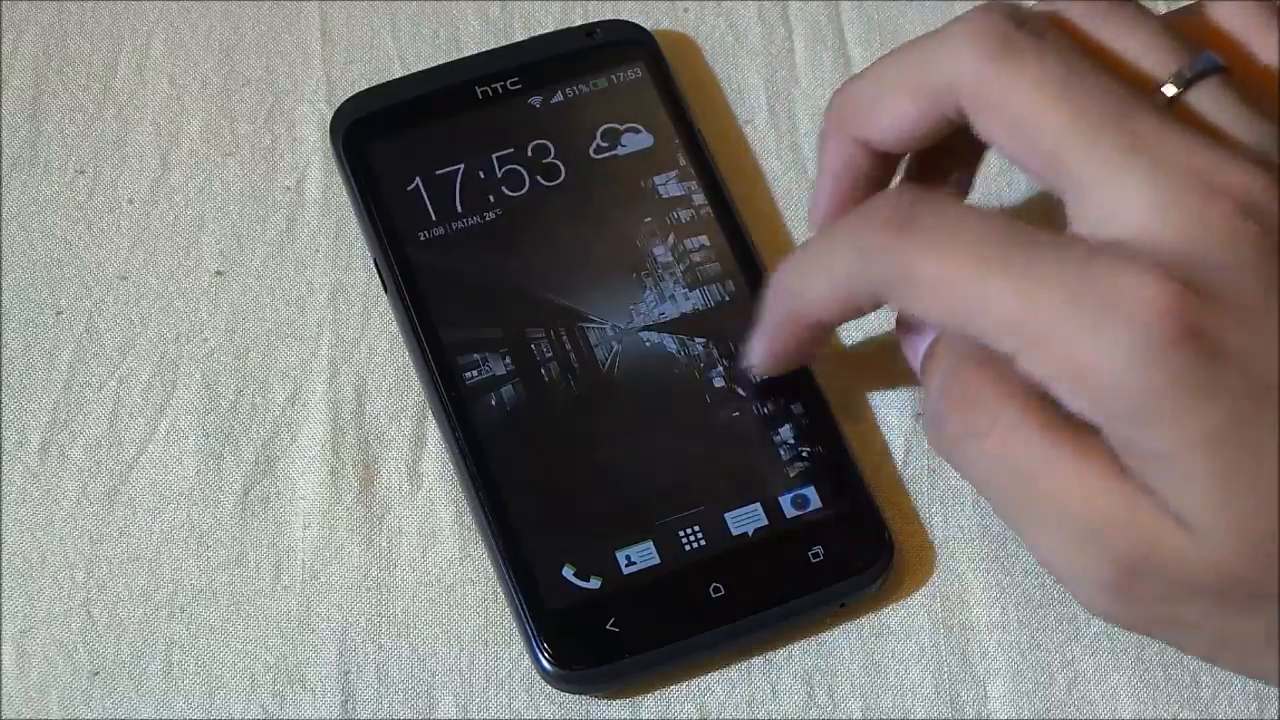
click(690, 537)
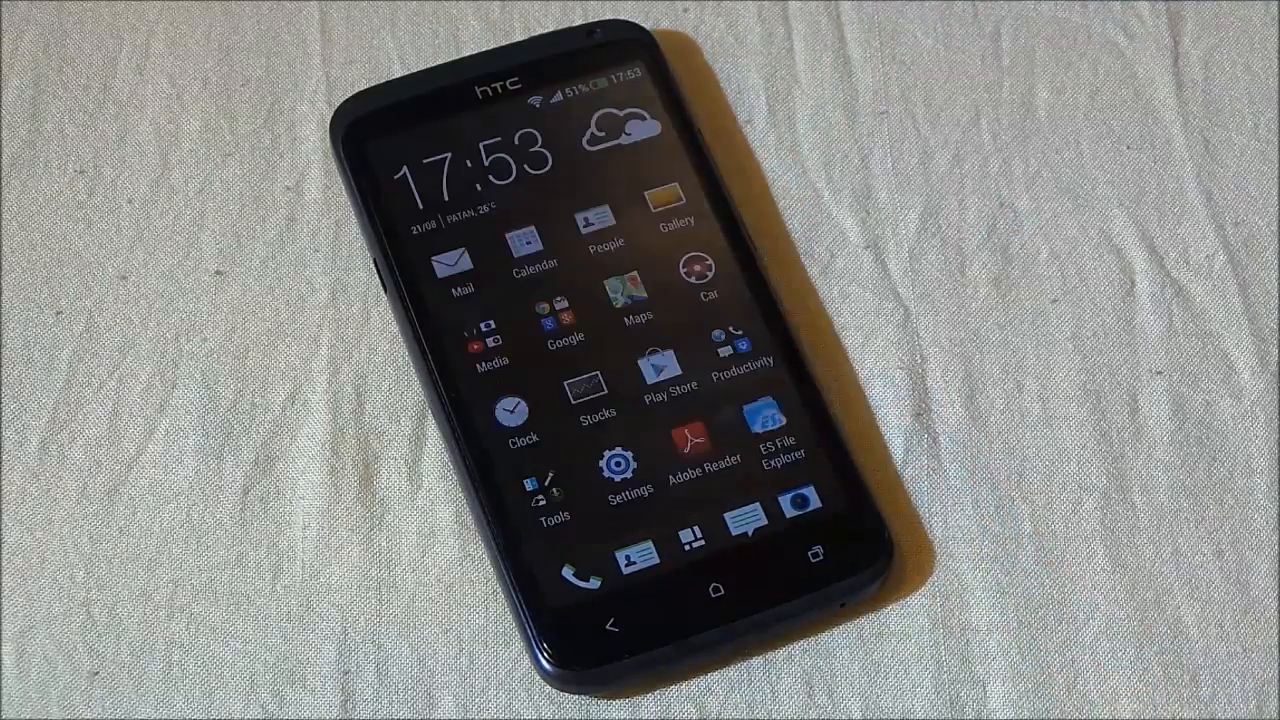